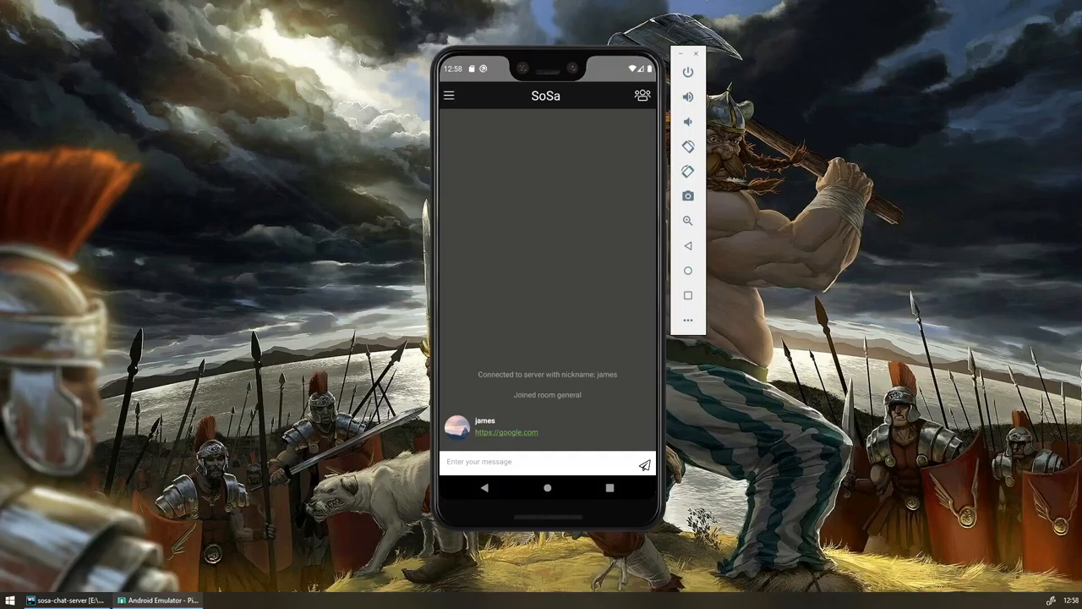
click(541, 462)
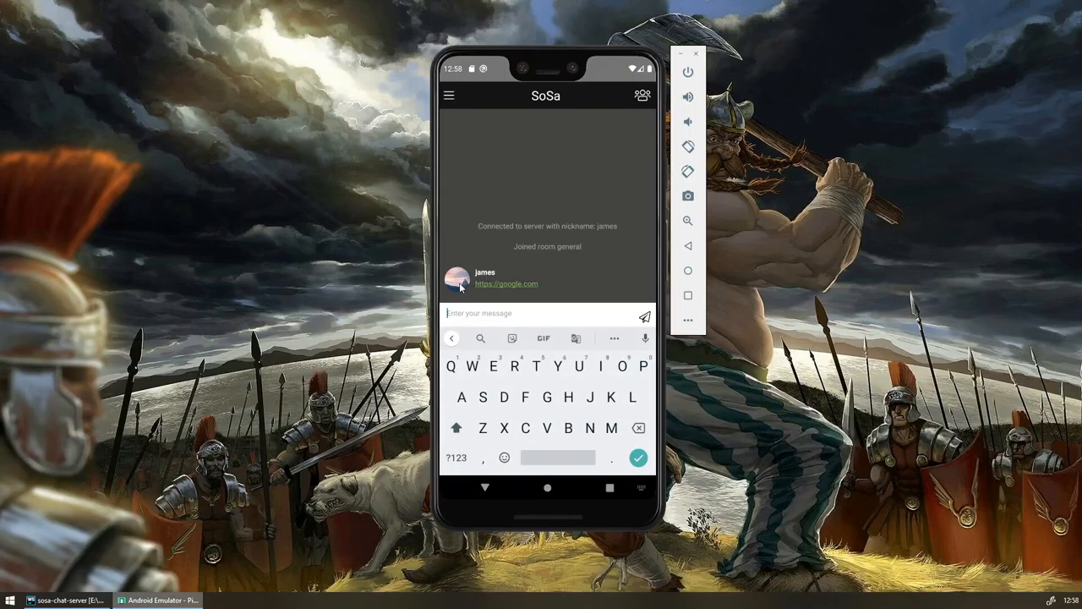
text(@james)
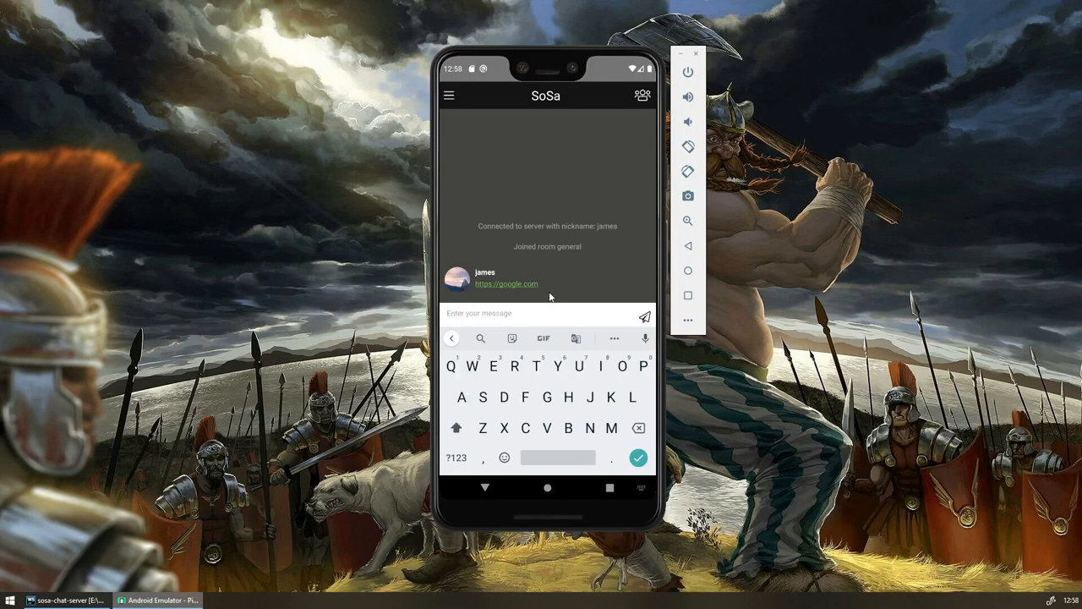
- Draft 'hello james how are you?' and select the word 'james'
text(hello james how a)
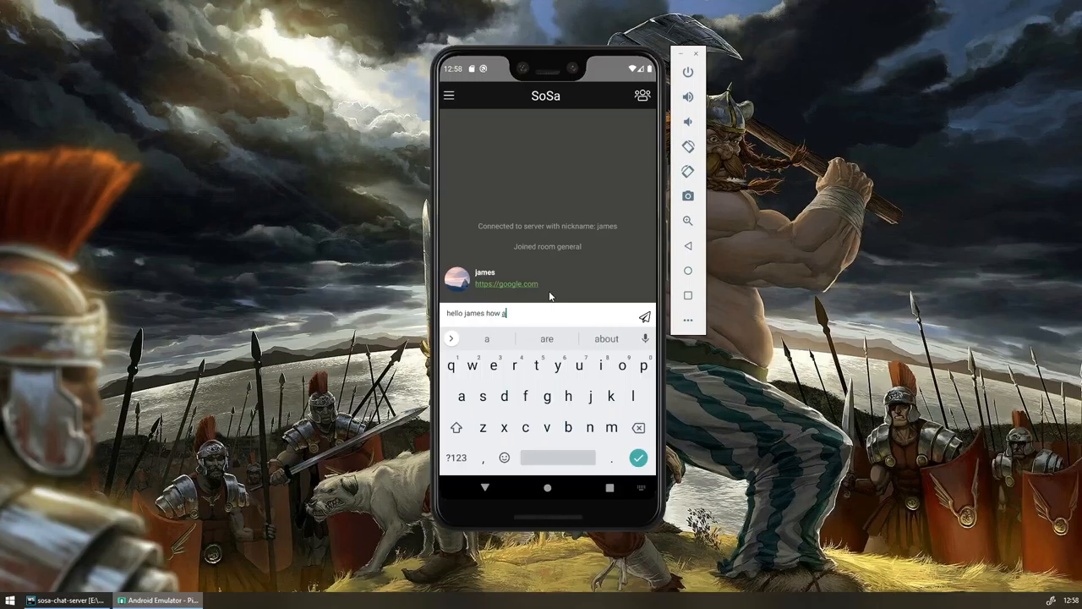
text(re you?)
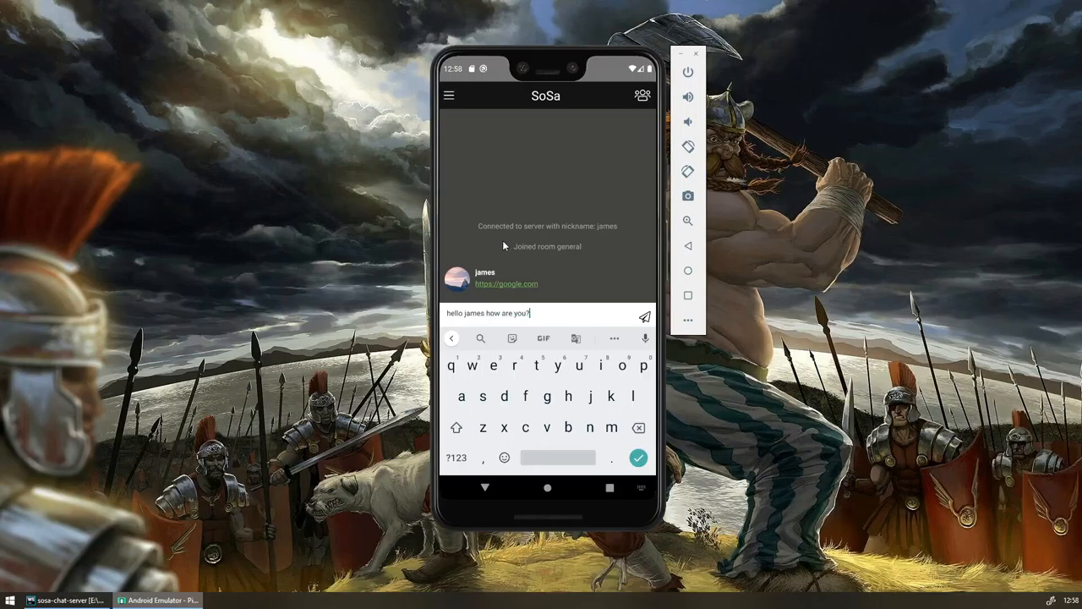
double_click(471, 312)
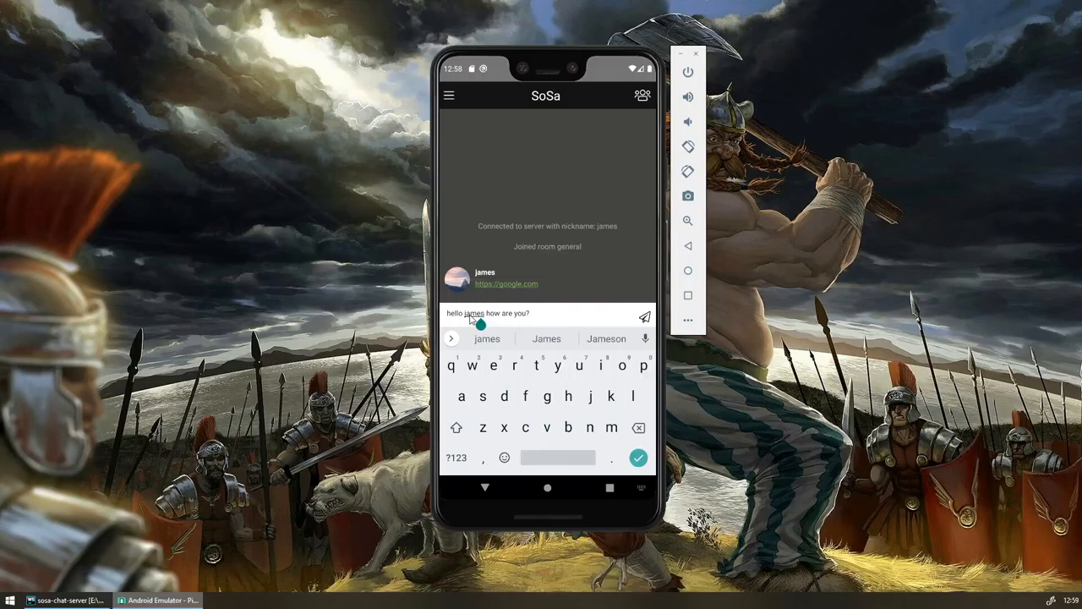
double_click(473, 312)
text(@)
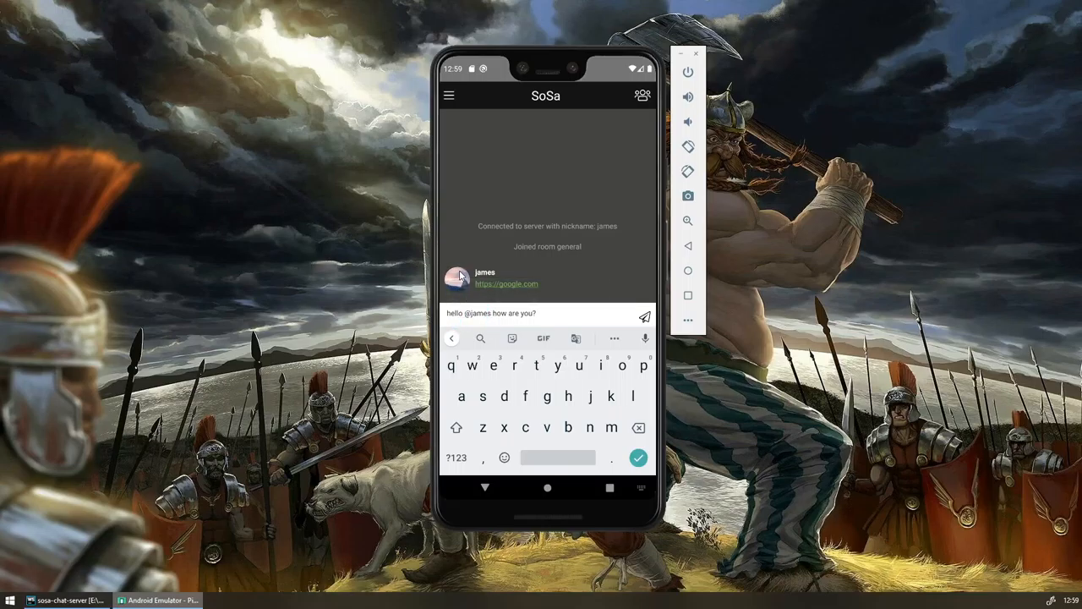
mouse_move(521, 318)
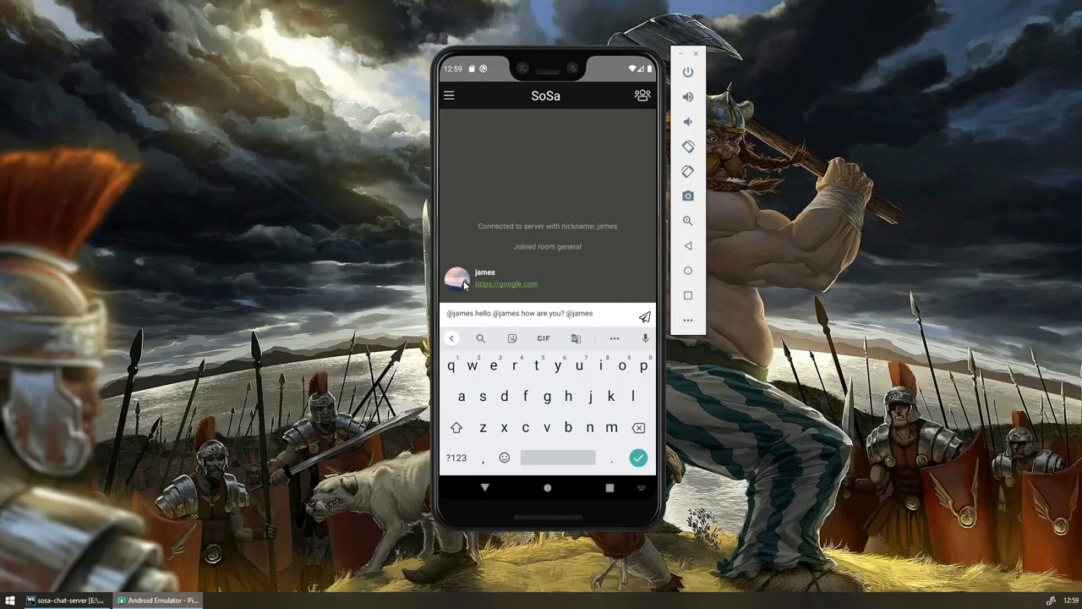
text(@james)
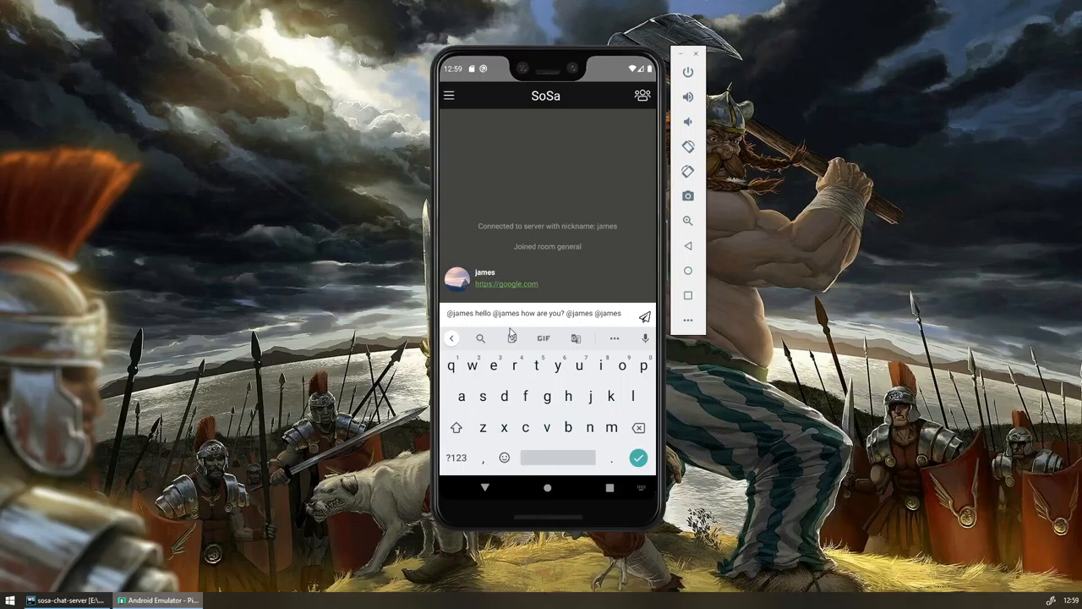
mouse_move(592, 317)
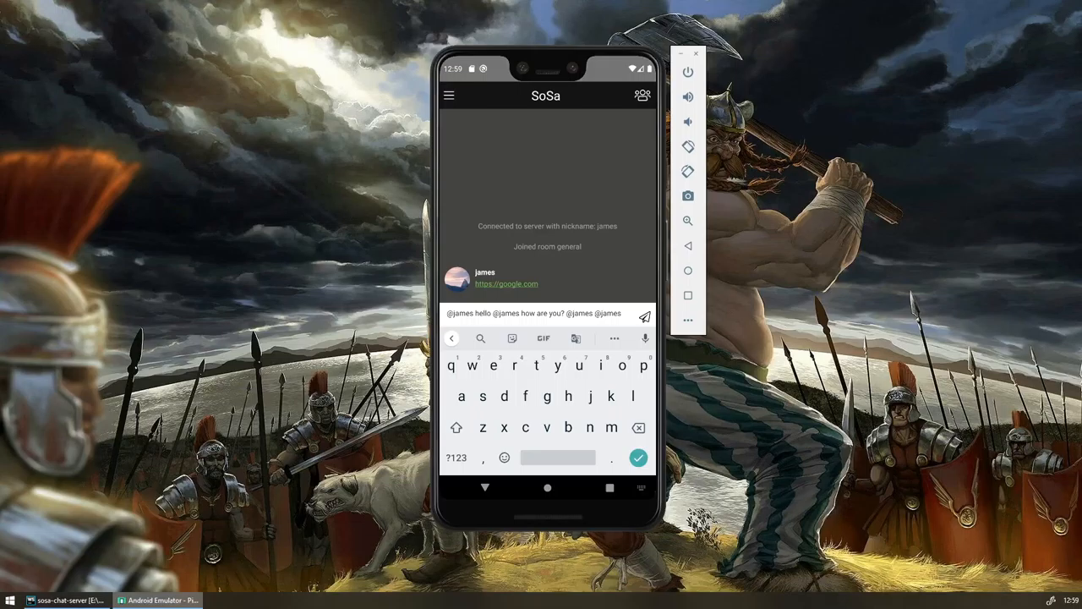
mouse_move(622, 318)
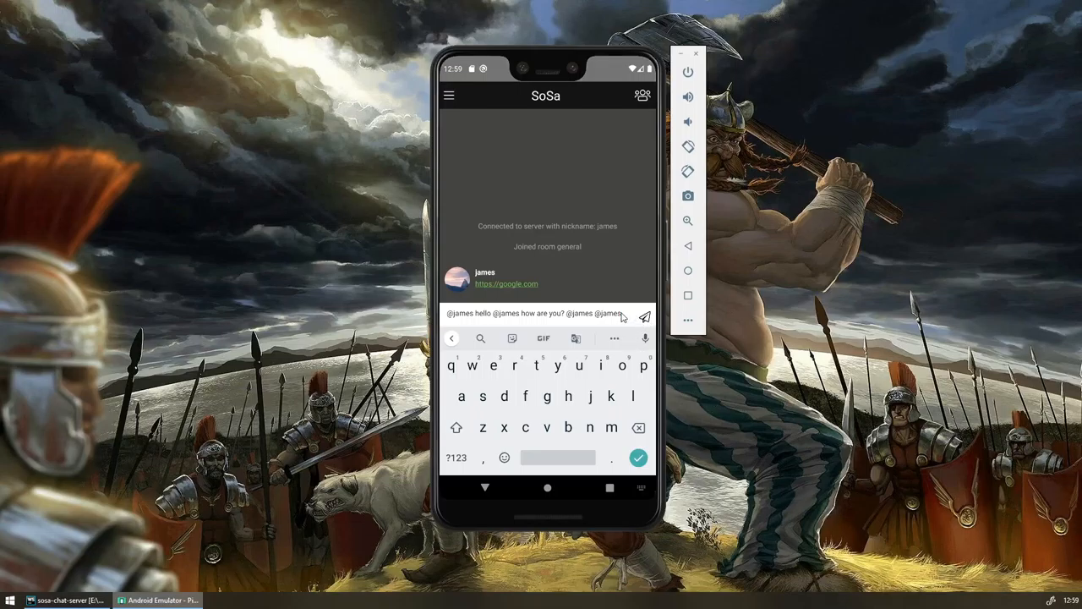
click(642, 318)
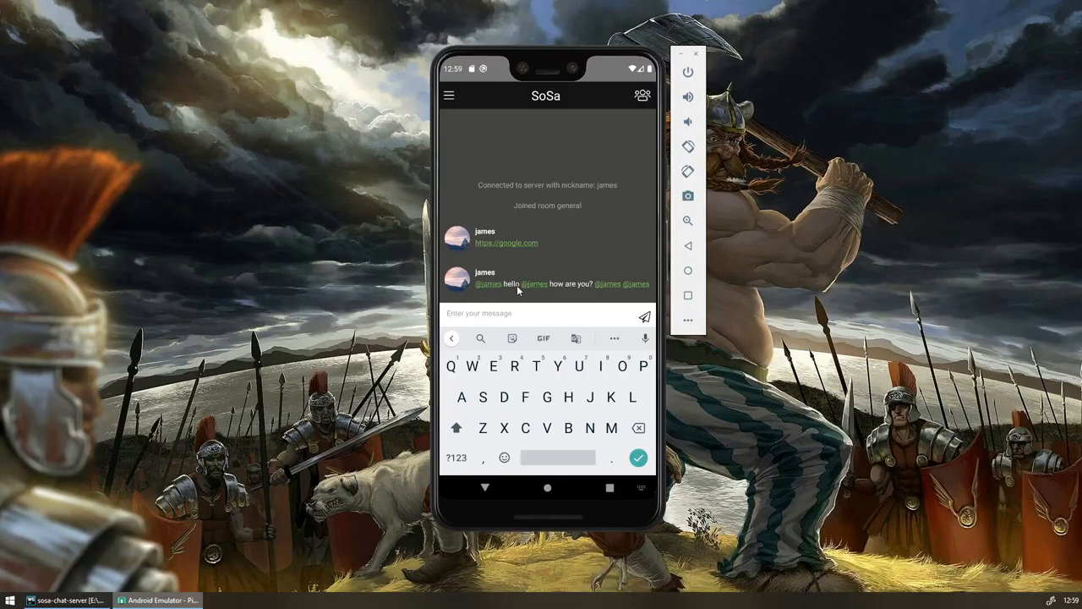
mouse_move(615, 321)
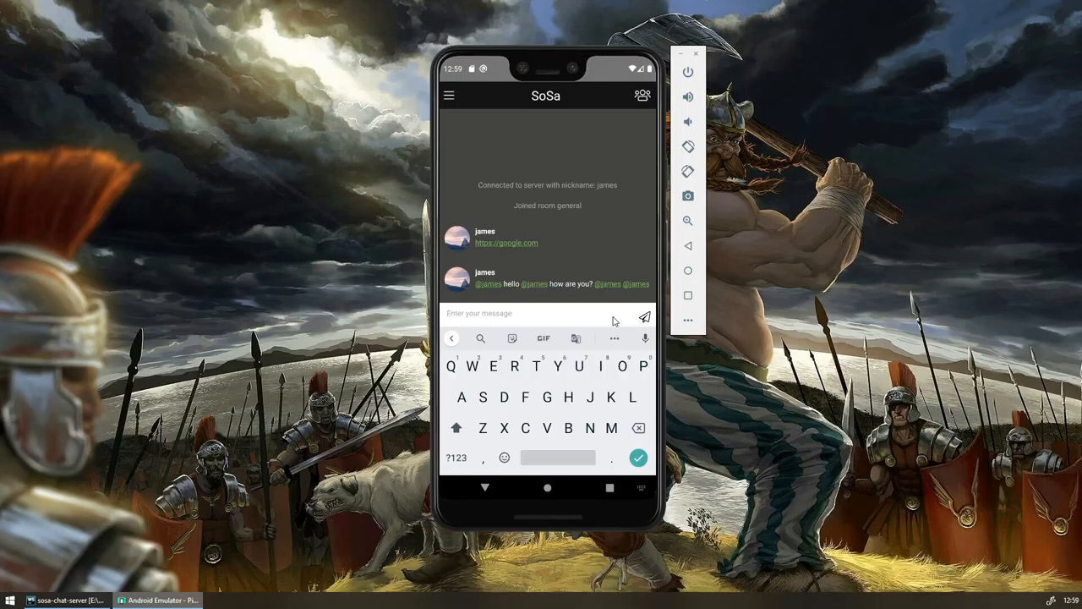
mouse_move(622, 288)
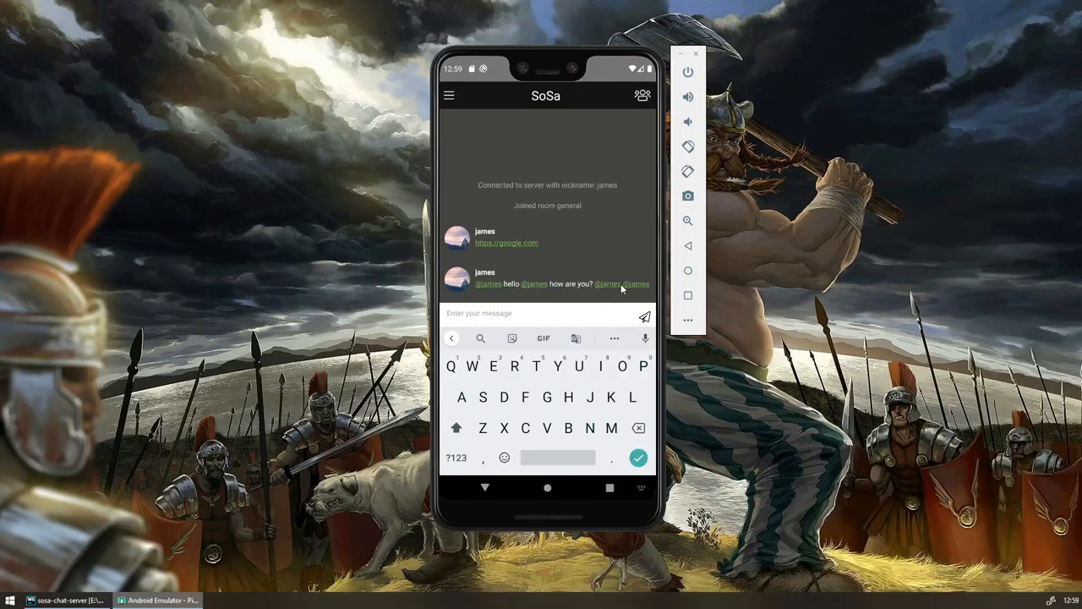
mouse_move(585, 342)
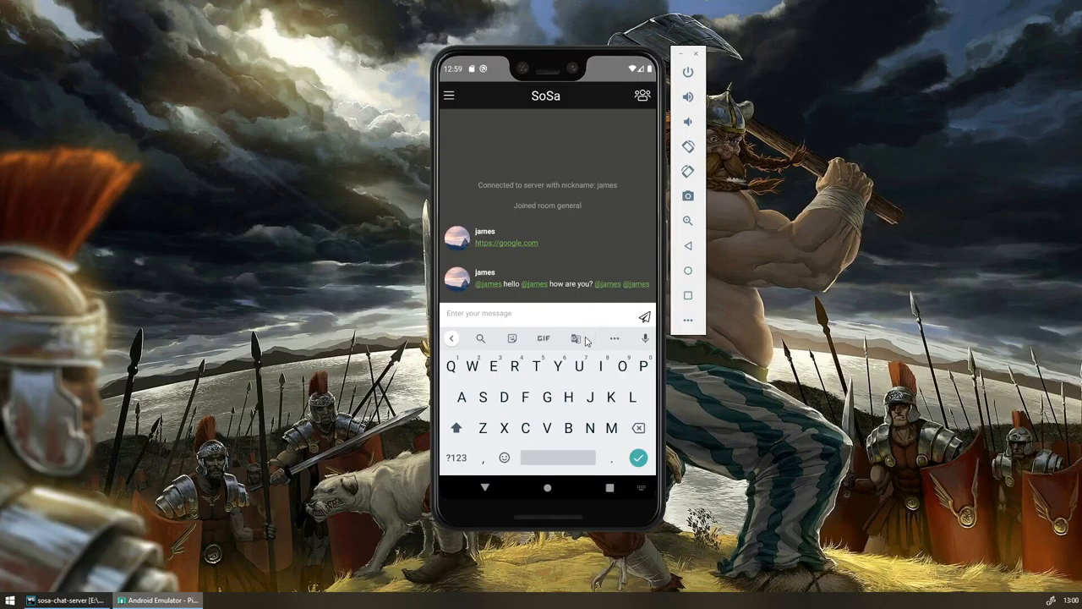